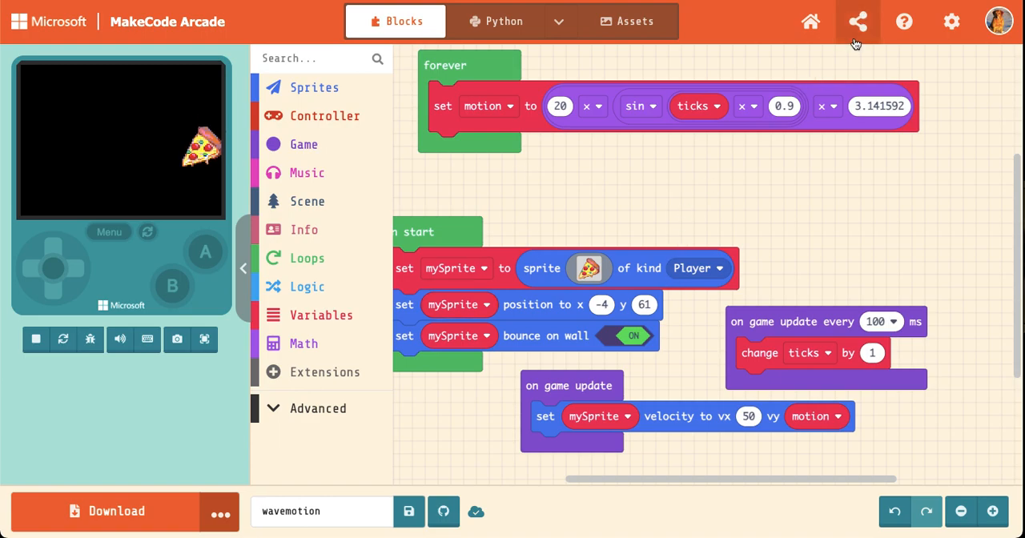
mouse_move(858, 22)
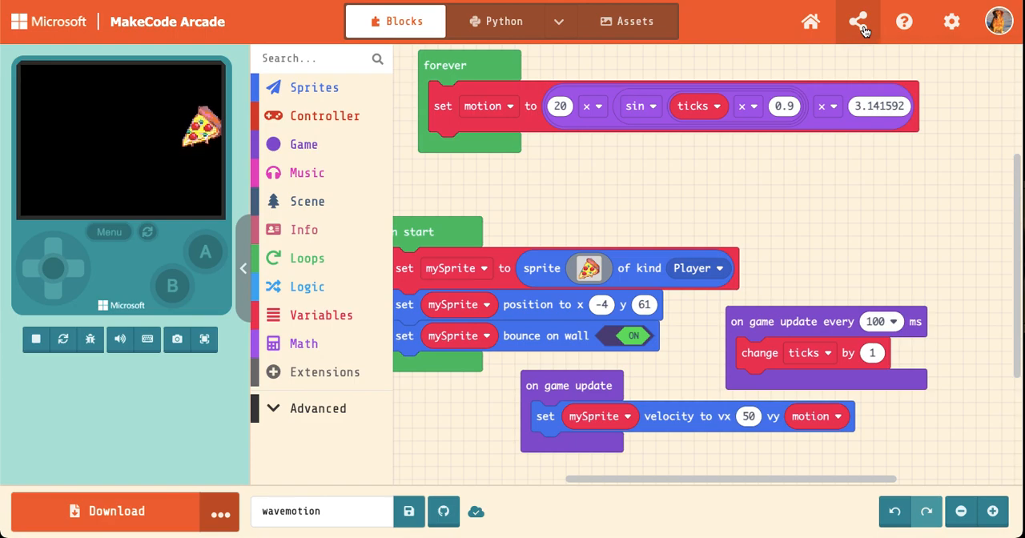
Step: Publish the wavemotion project to generate its share link, then select the link
left_click(858, 22)
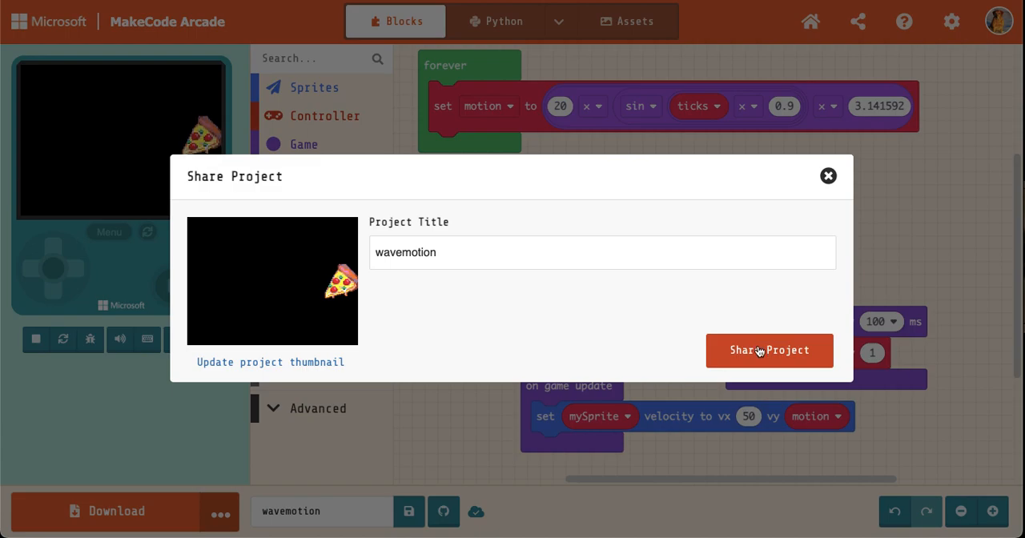
left_click(769, 351)
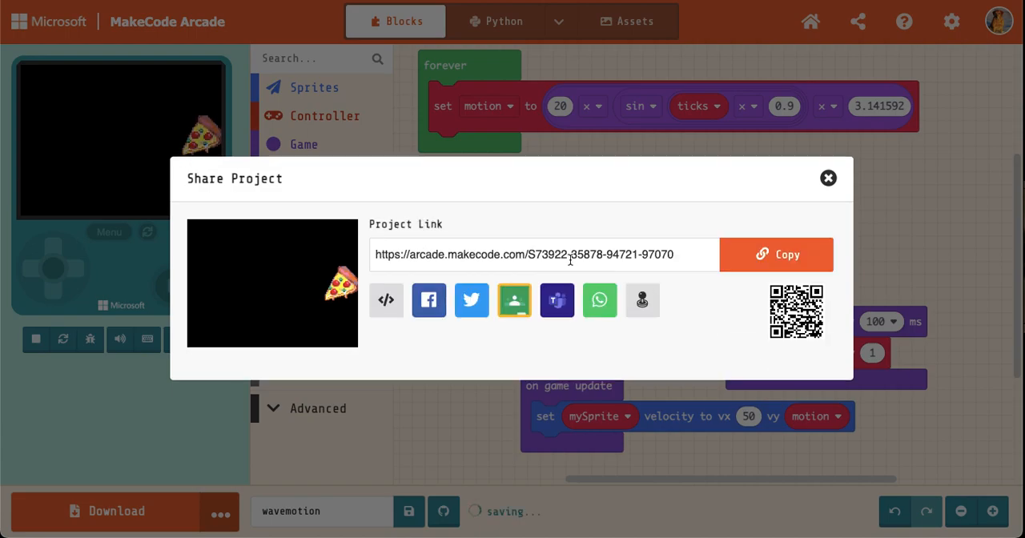
left_click(545, 254)
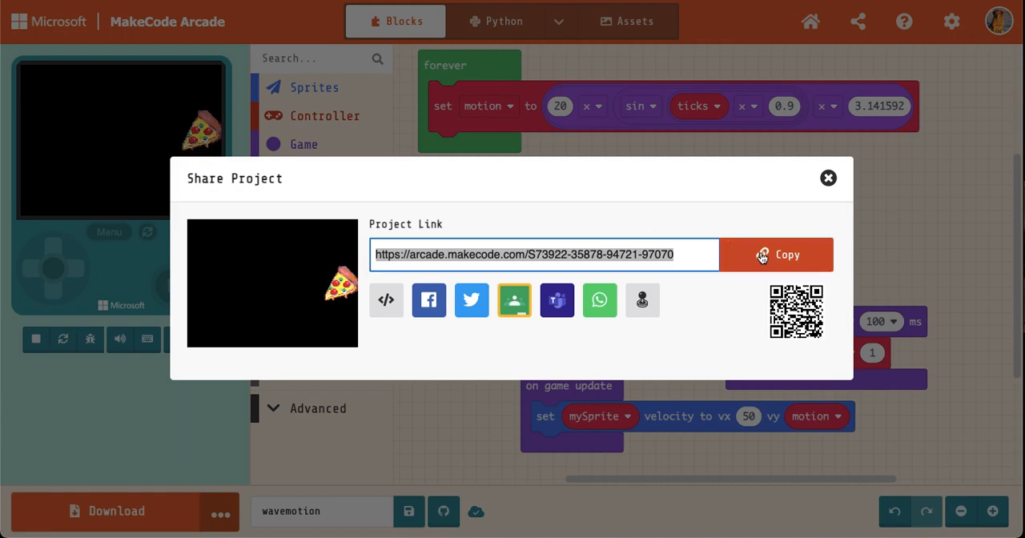
Step: Copy the wavemotion project link with the Copy button beside the field
left_click(775, 254)
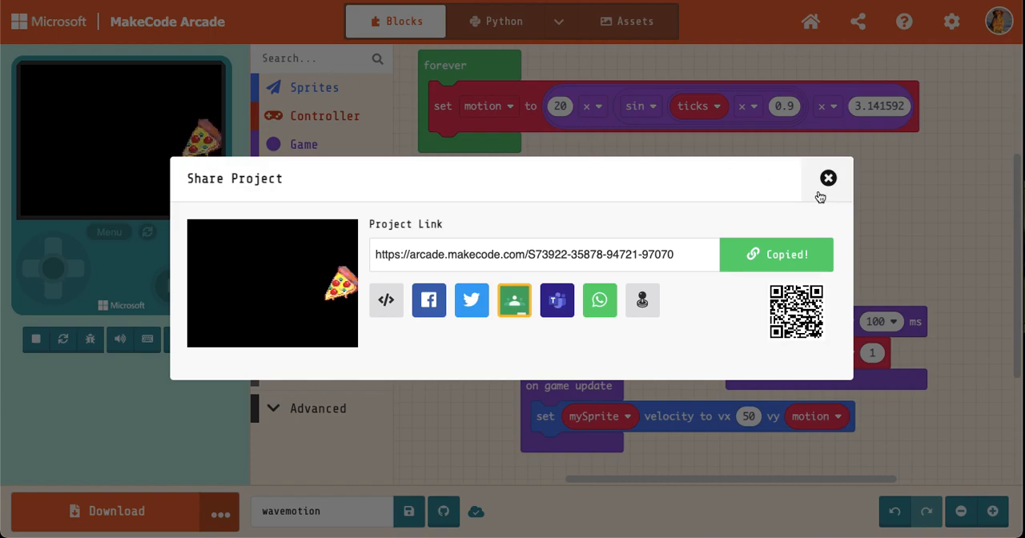
mouse_move(804, 191)
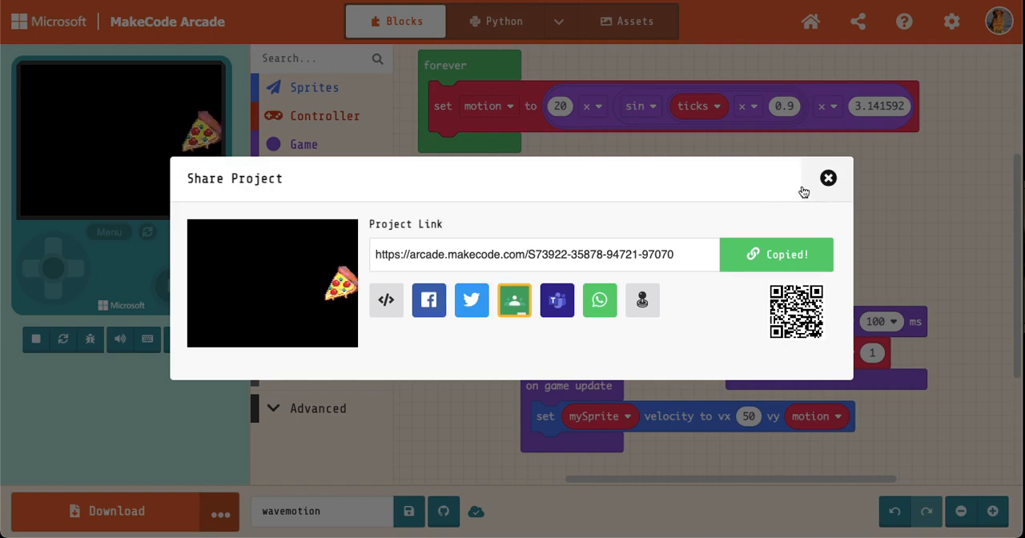
mouse_move(828, 178)
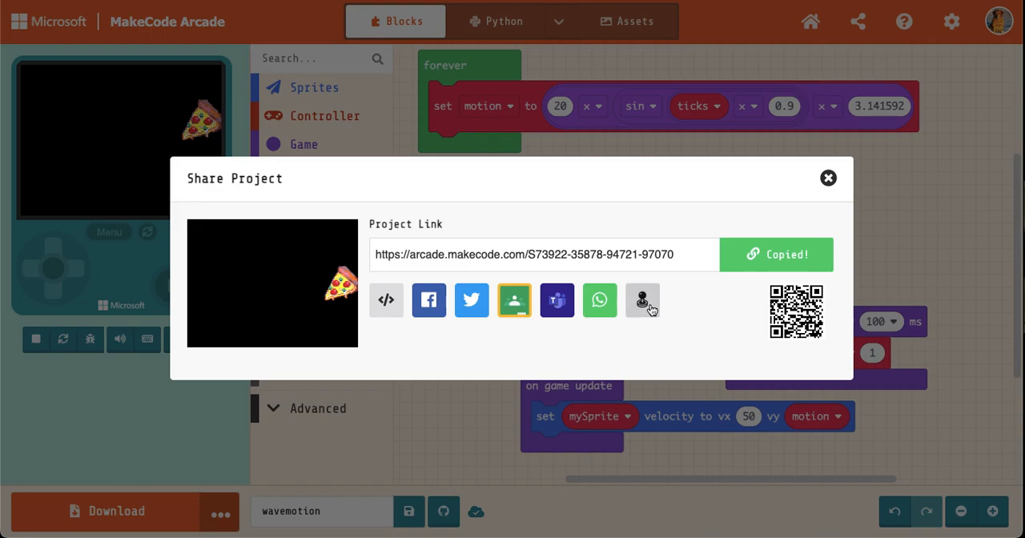
mouse_move(821, 217)
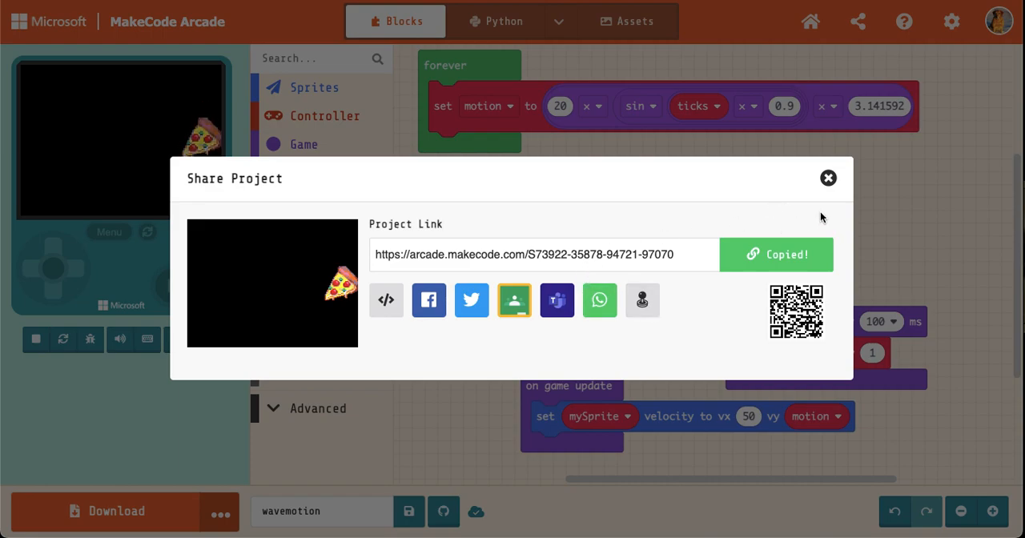